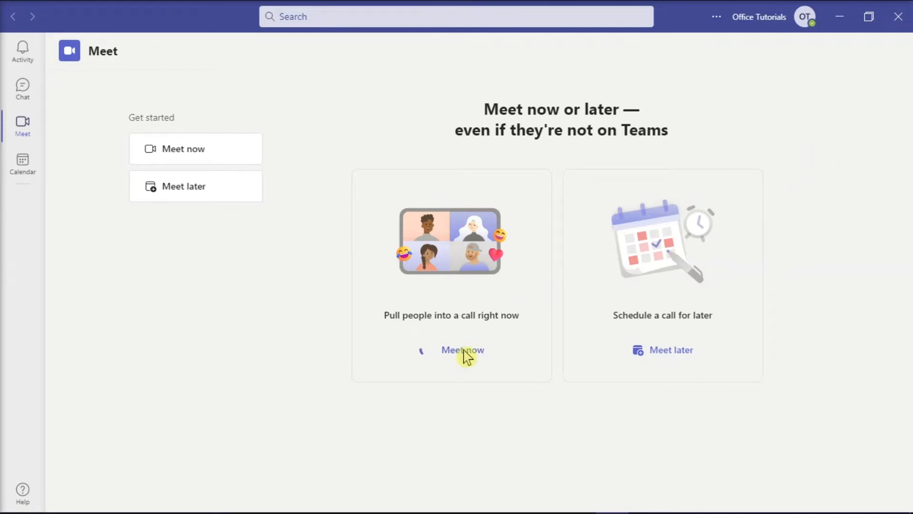
Start an instant meeting with Meet now and join it from the pre-join window.
click(463, 350)
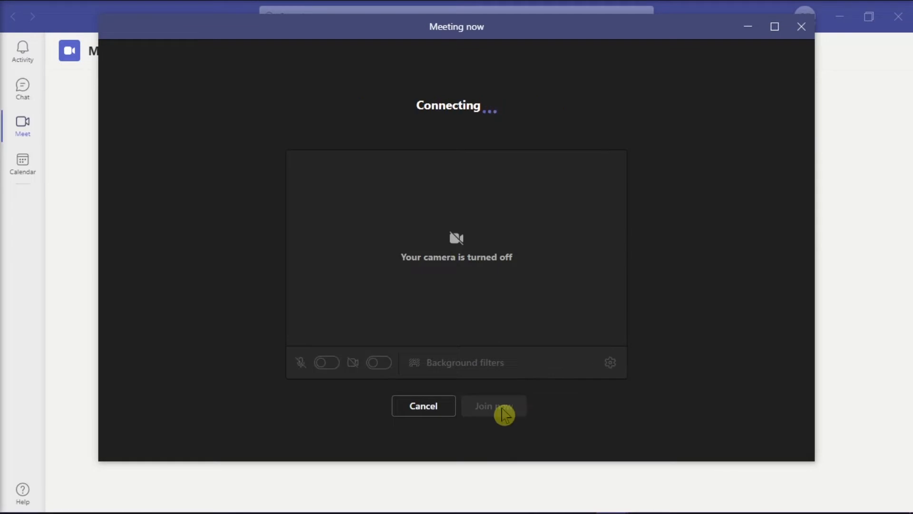
click(492, 405)
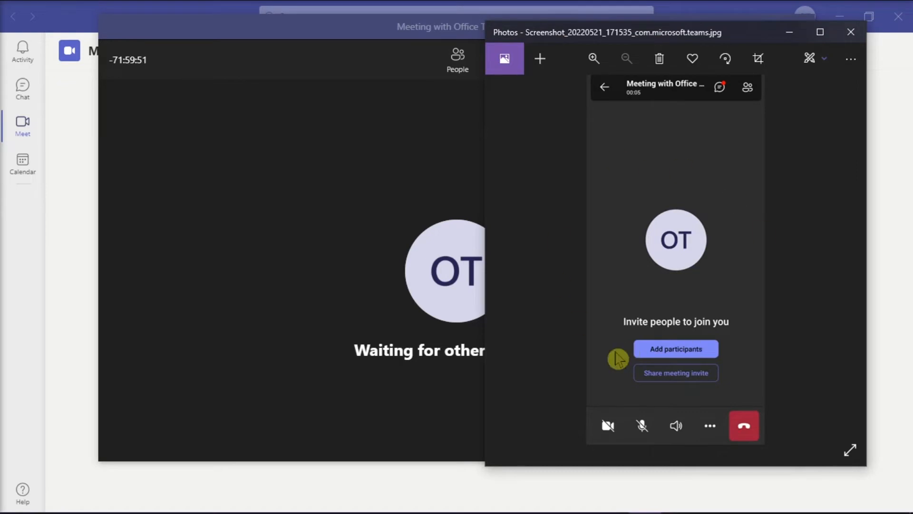
Move the phone screenshot window aside to clear the view of the Meet page.
drag(608, 32, 688, 28)
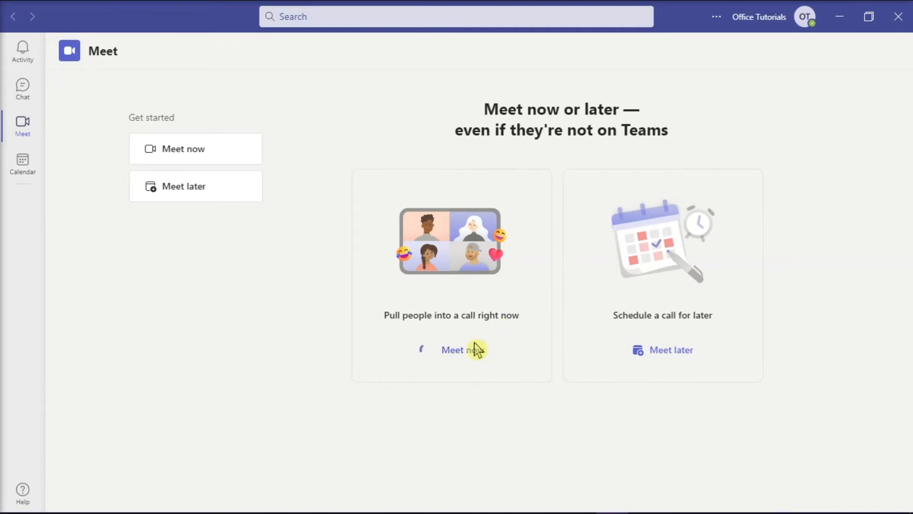
Start a second instant meeting in the desktop app and join it.
click(460, 350)
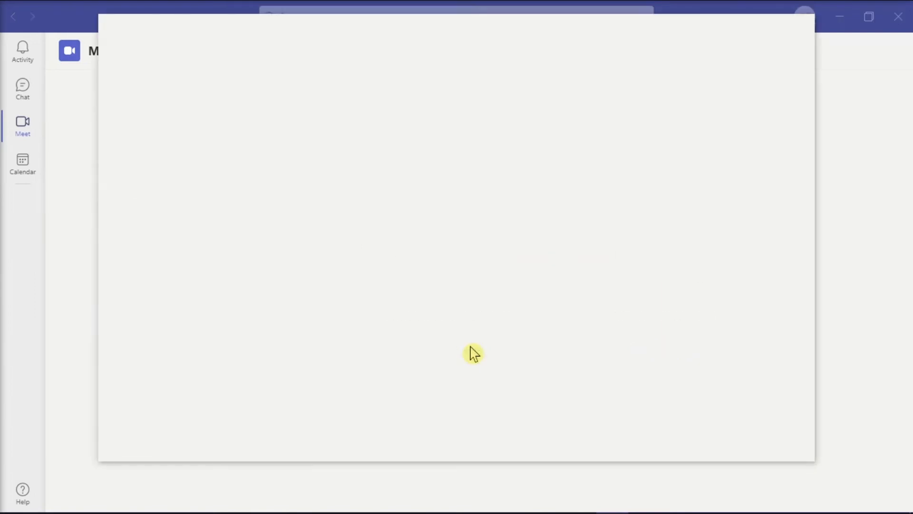
click(493, 406)
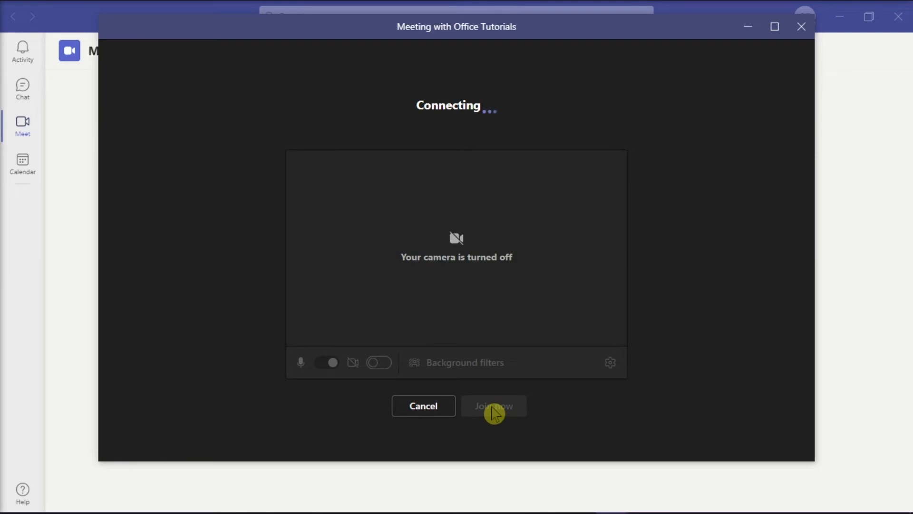
click(493, 405)
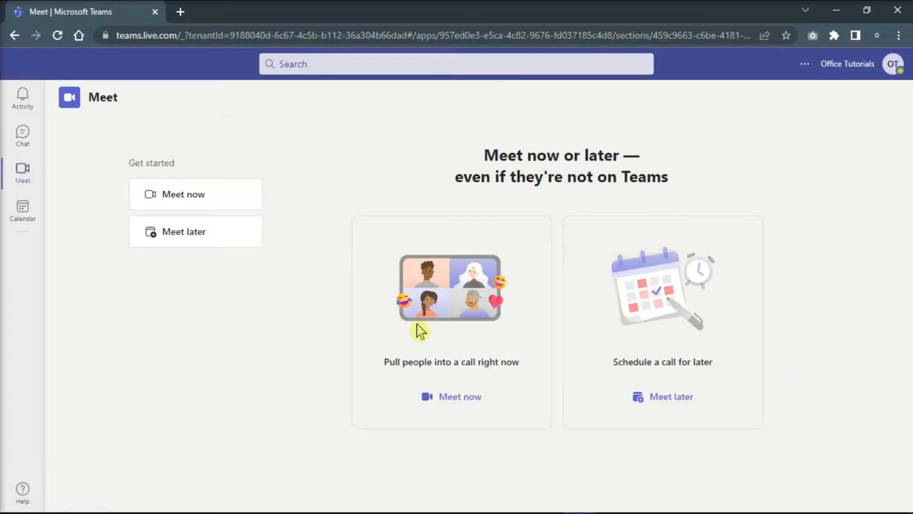
mouse_move(460, 397)
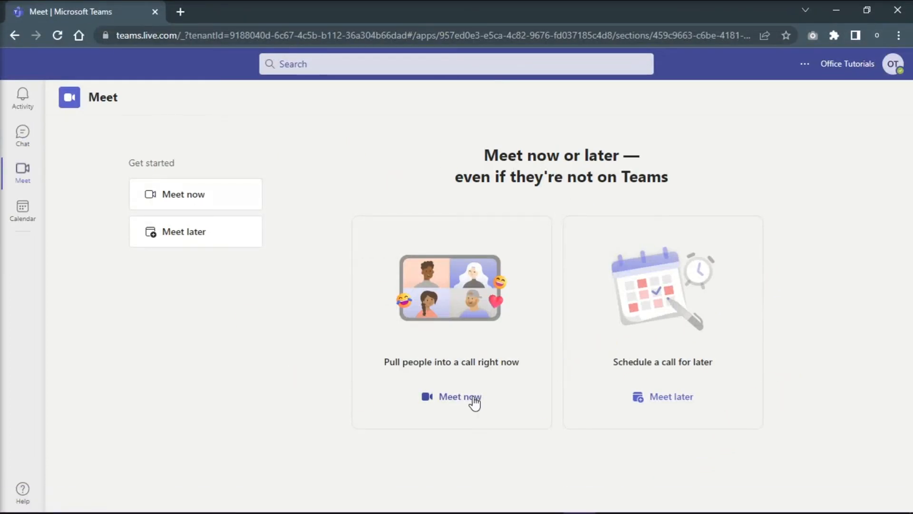
Start an instant meeting in browser Teams and join it with current audio/video settings.
click(459, 396)
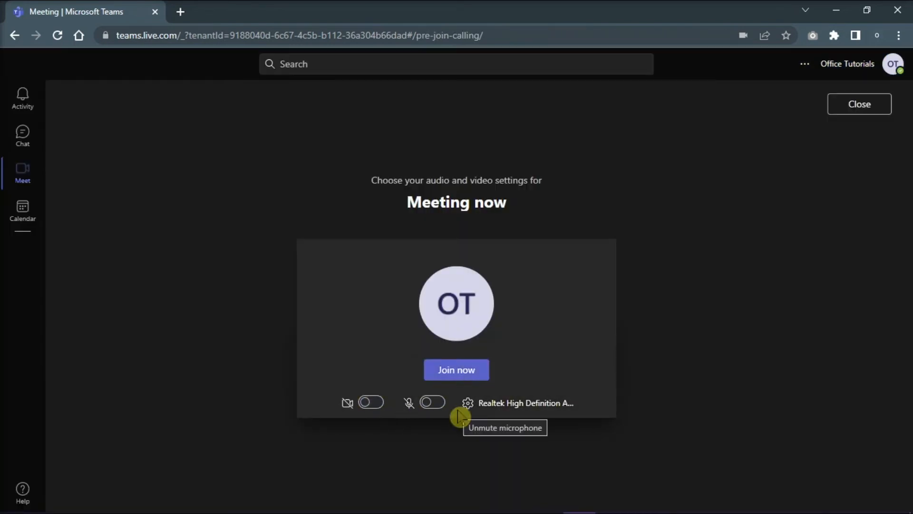
click(456, 369)
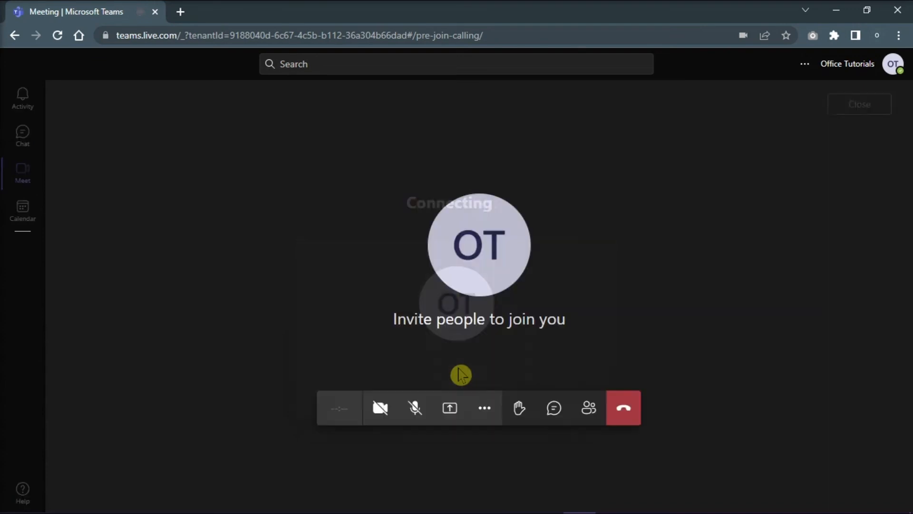